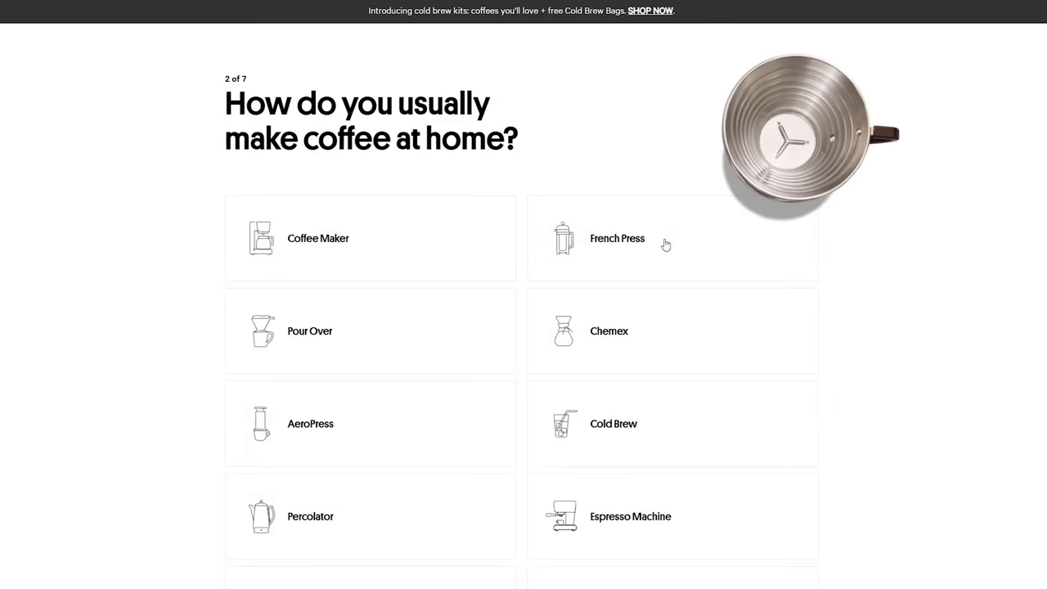
pyautogui.scroll(-3)
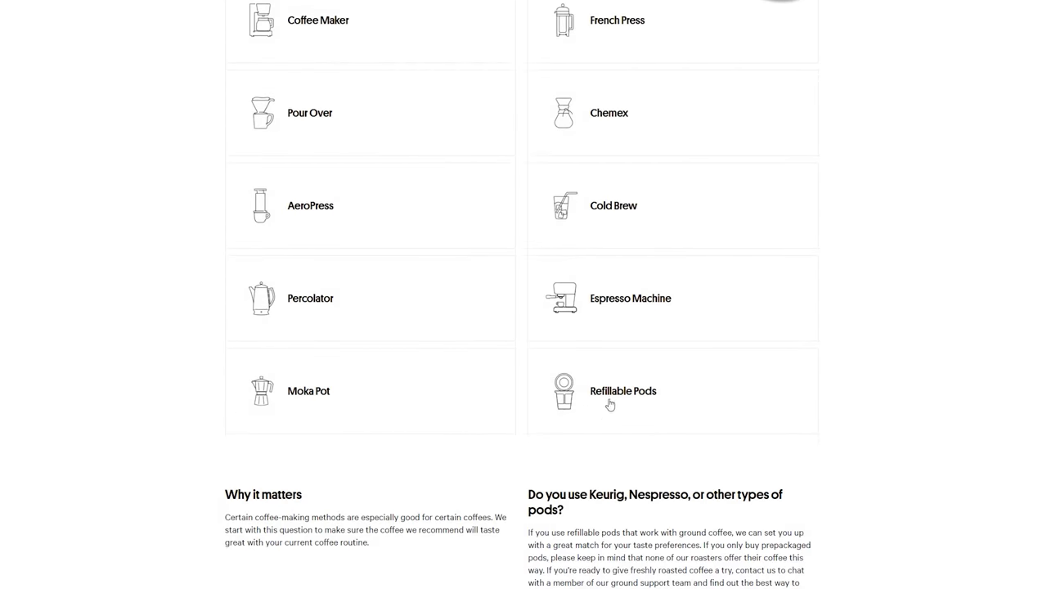